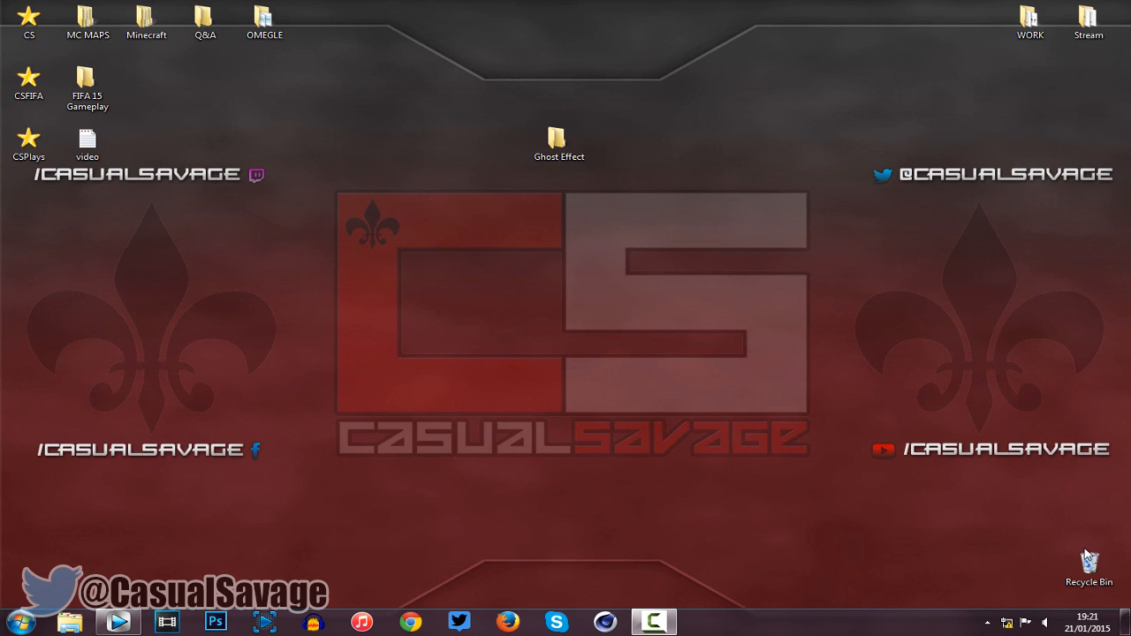
mouse_move(769, 333)
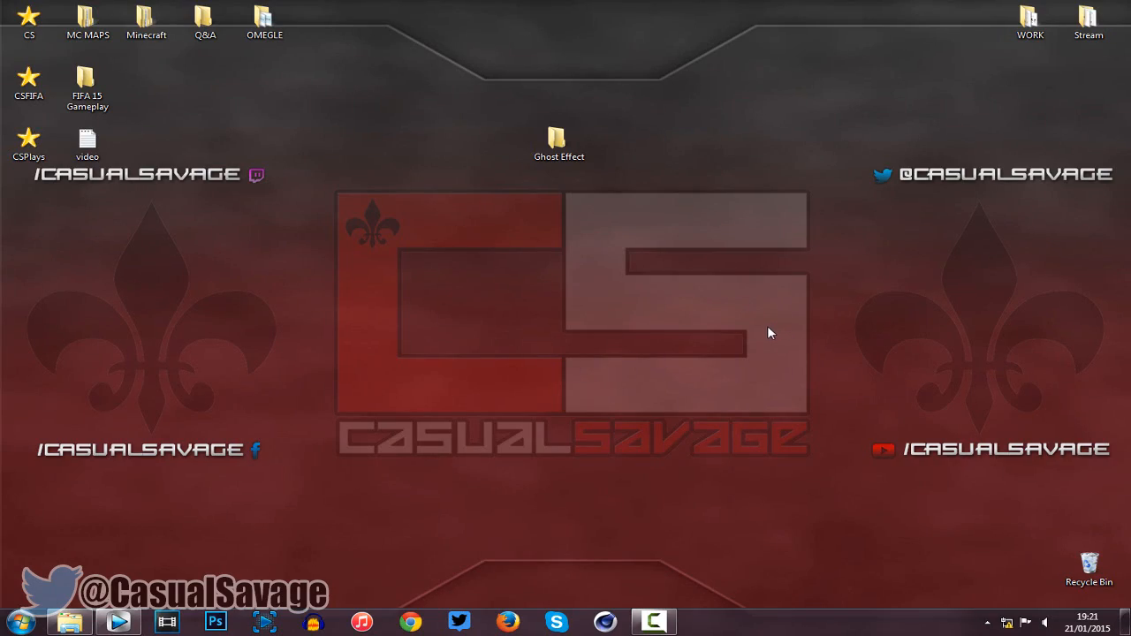
mouse_move(176, 579)
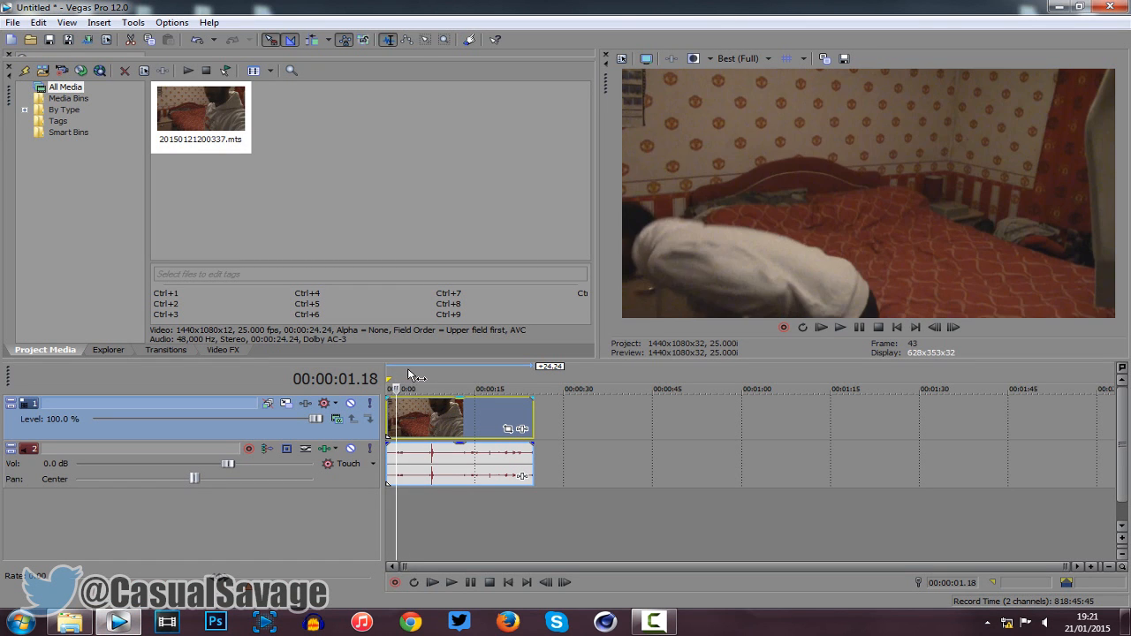
- Return the playhead to the clip start and delete the audio track
left_click(521, 389)
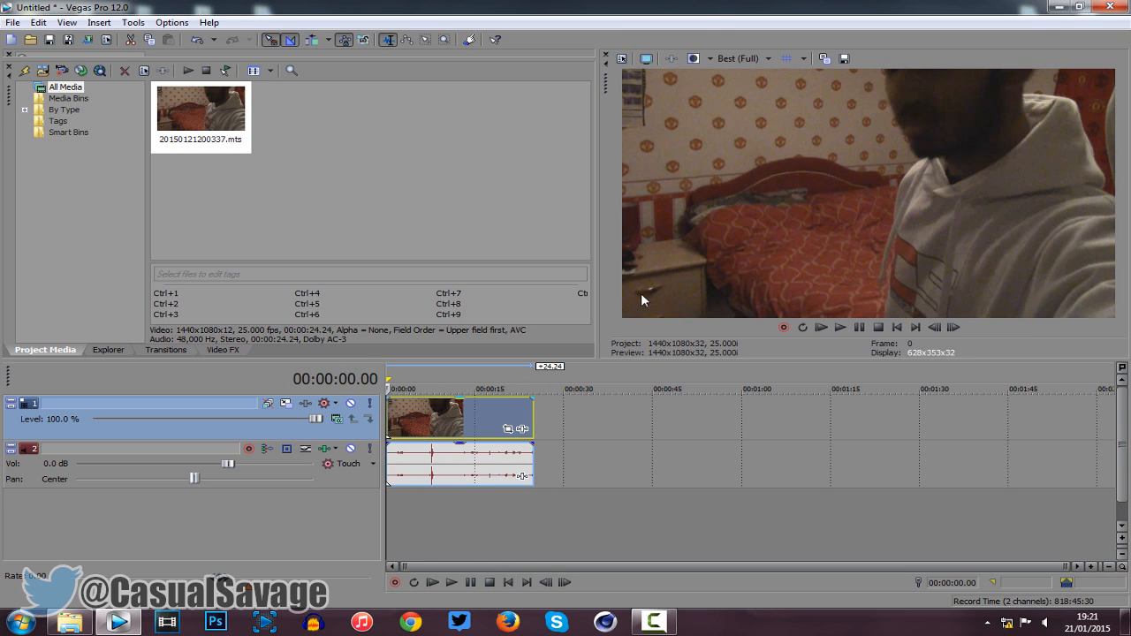
mouse_move(417, 439)
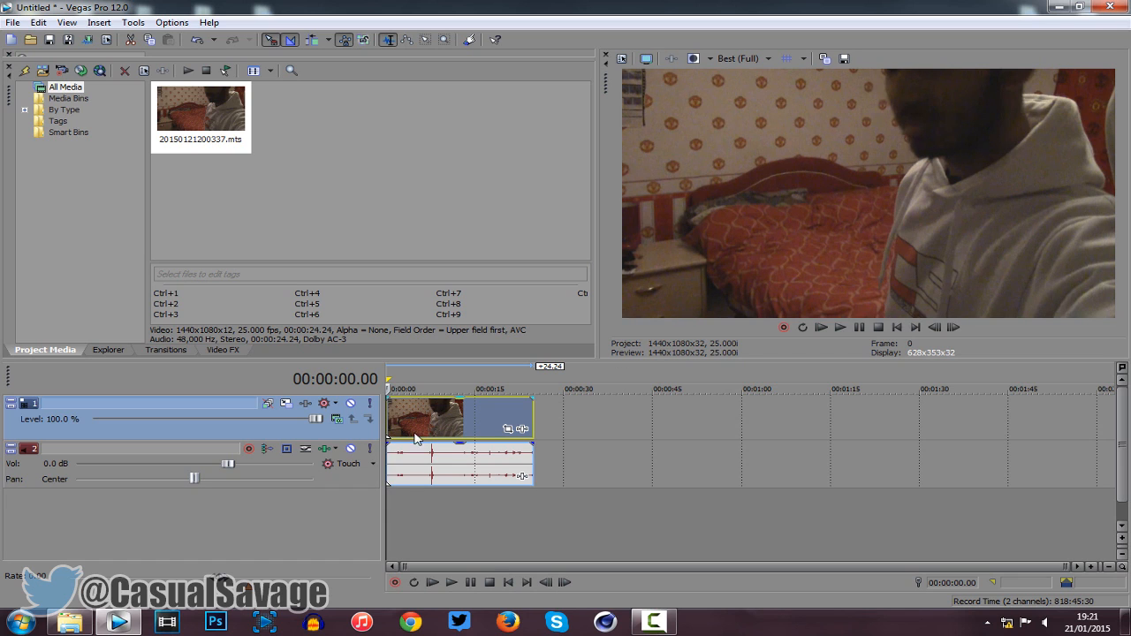
mouse_move(391, 428)
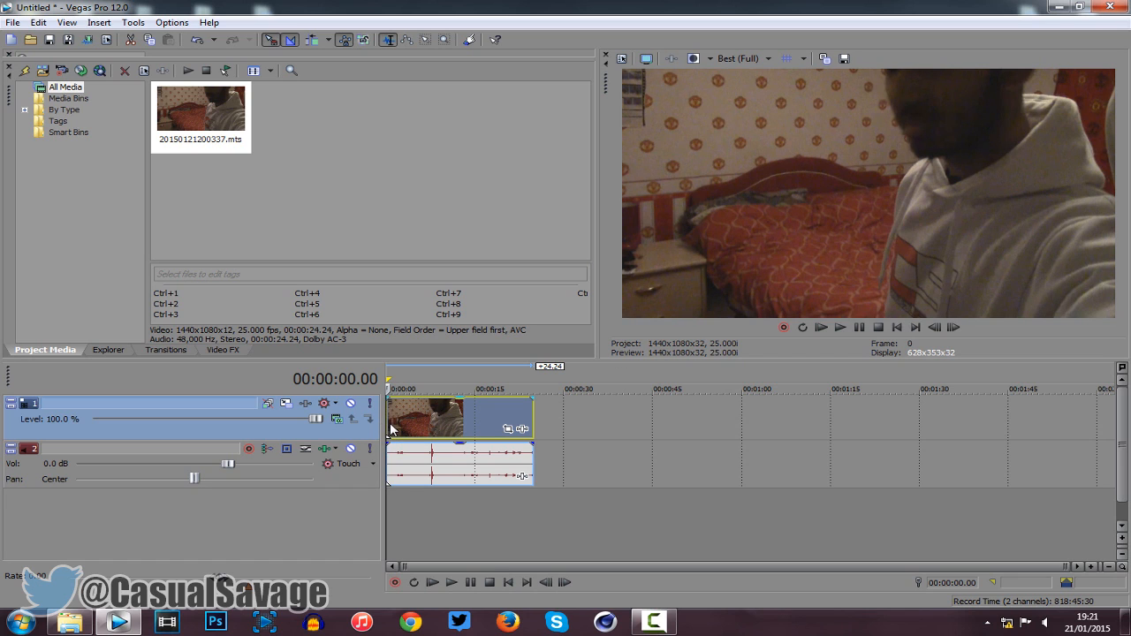
mouse_move(450, 442)
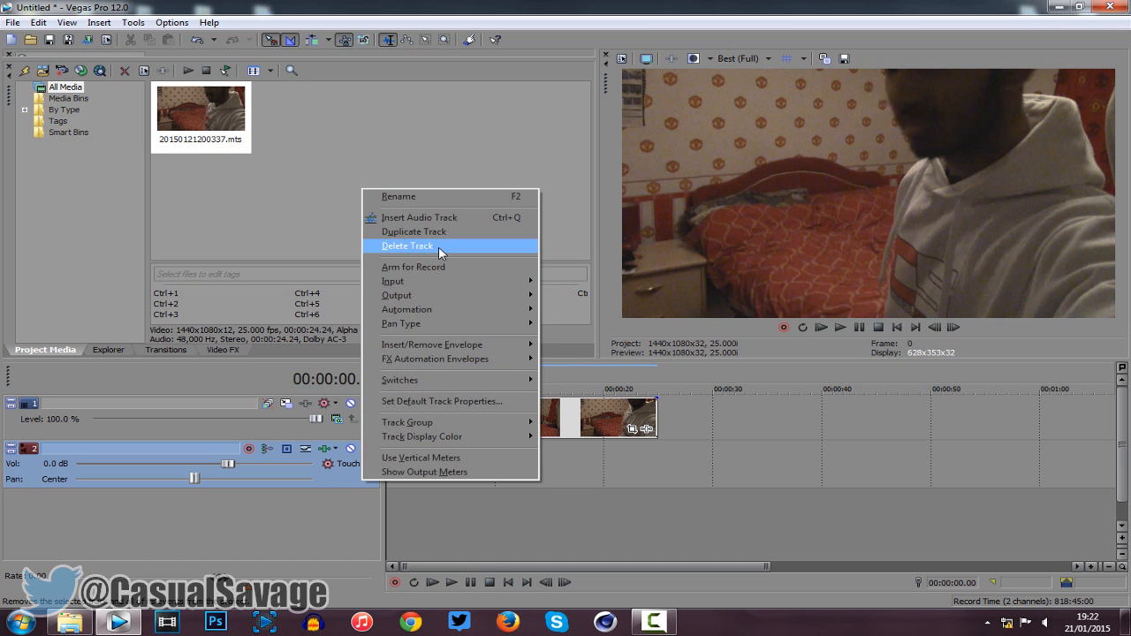
left_click(407, 246)
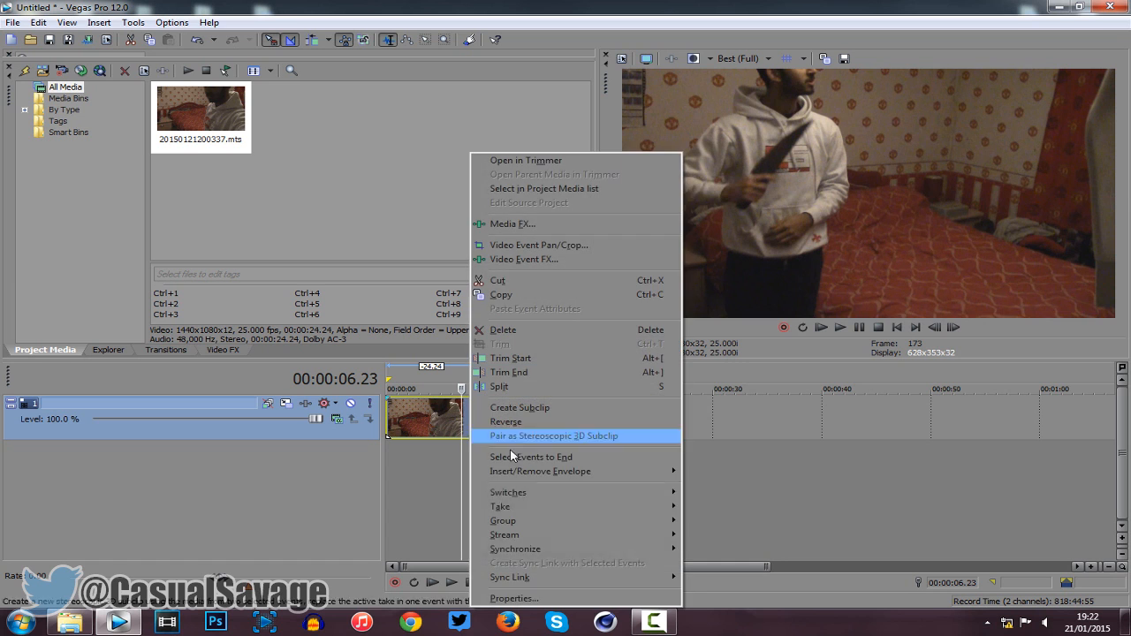
- Review the clip's event properties and close them
left_click(513, 598)
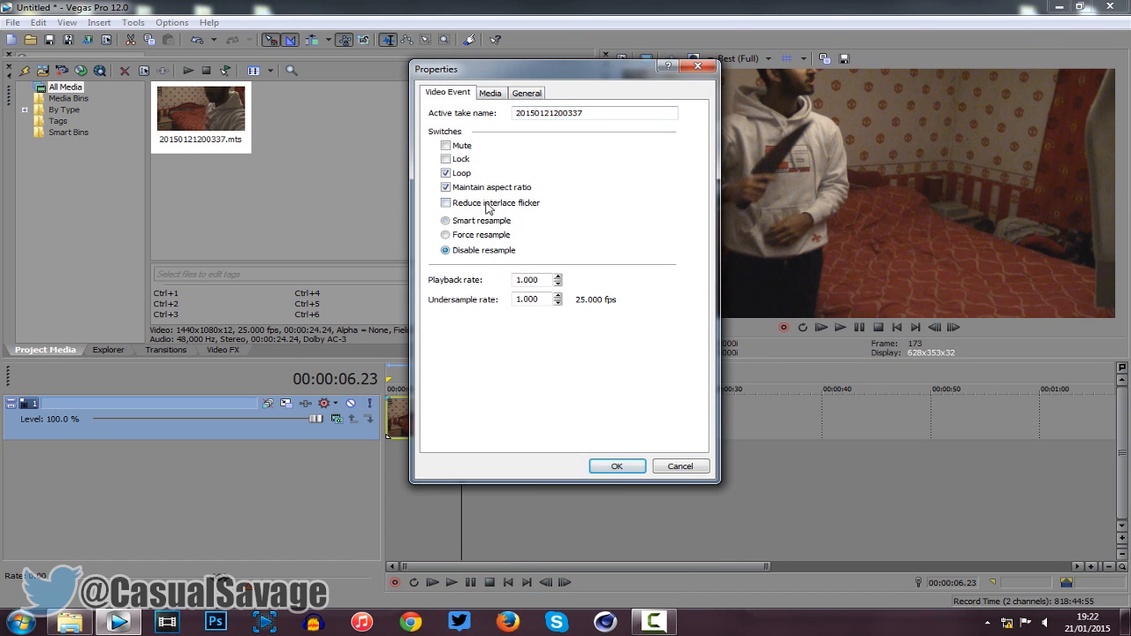
left_click(617, 466)
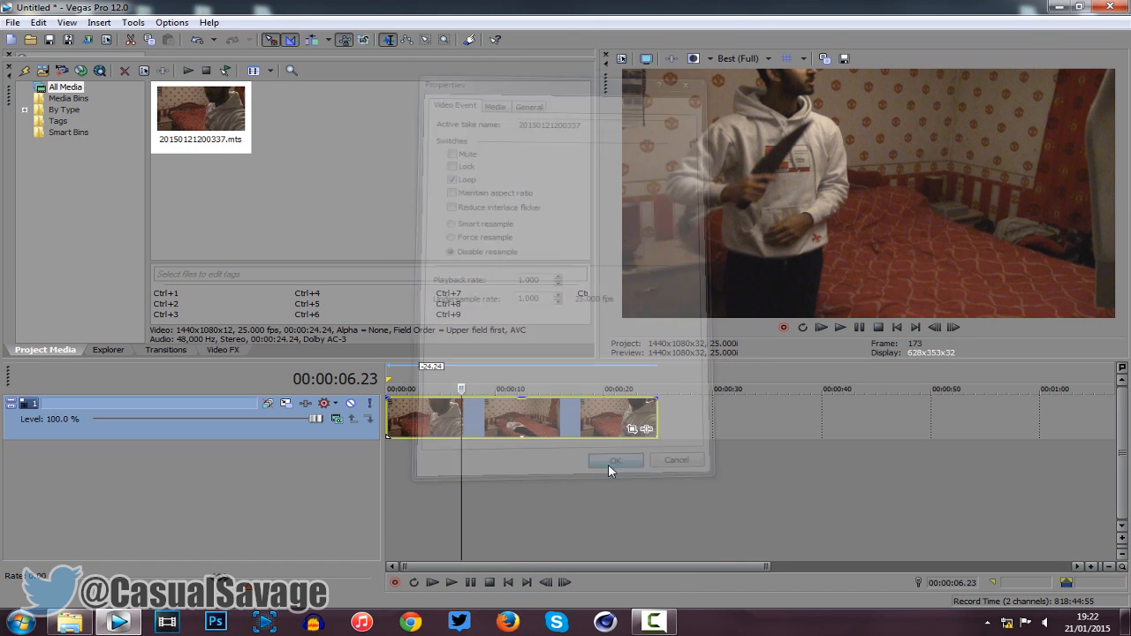
- Apply the HDV 720-30p template (1280x720, 29.970 fps) in Project Properties
left_click(615, 460)
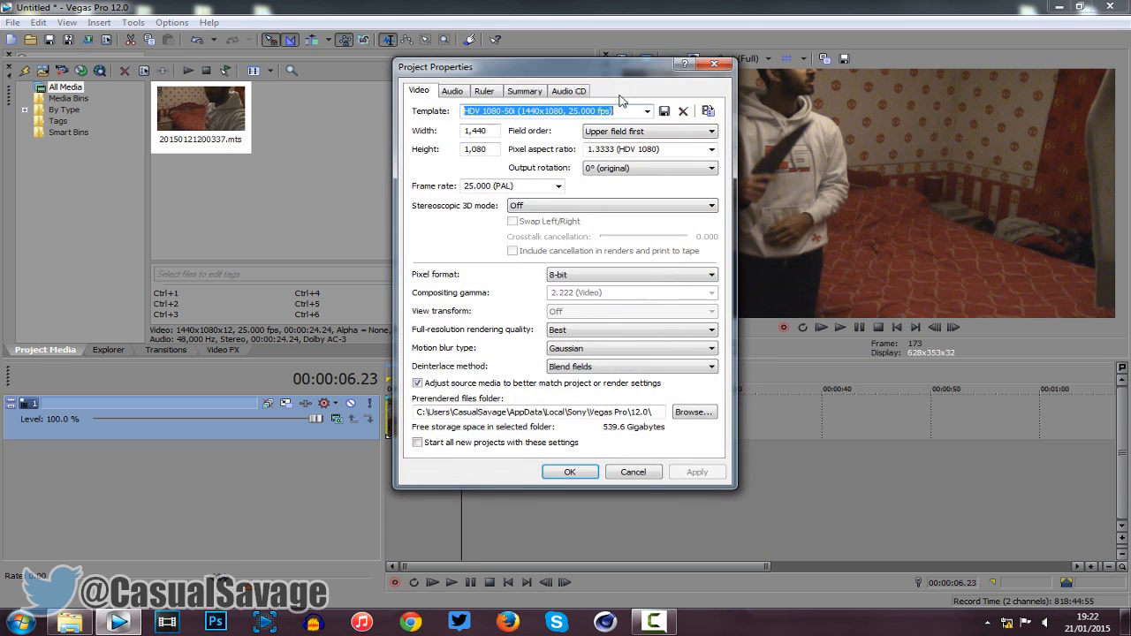
left_click(647, 111)
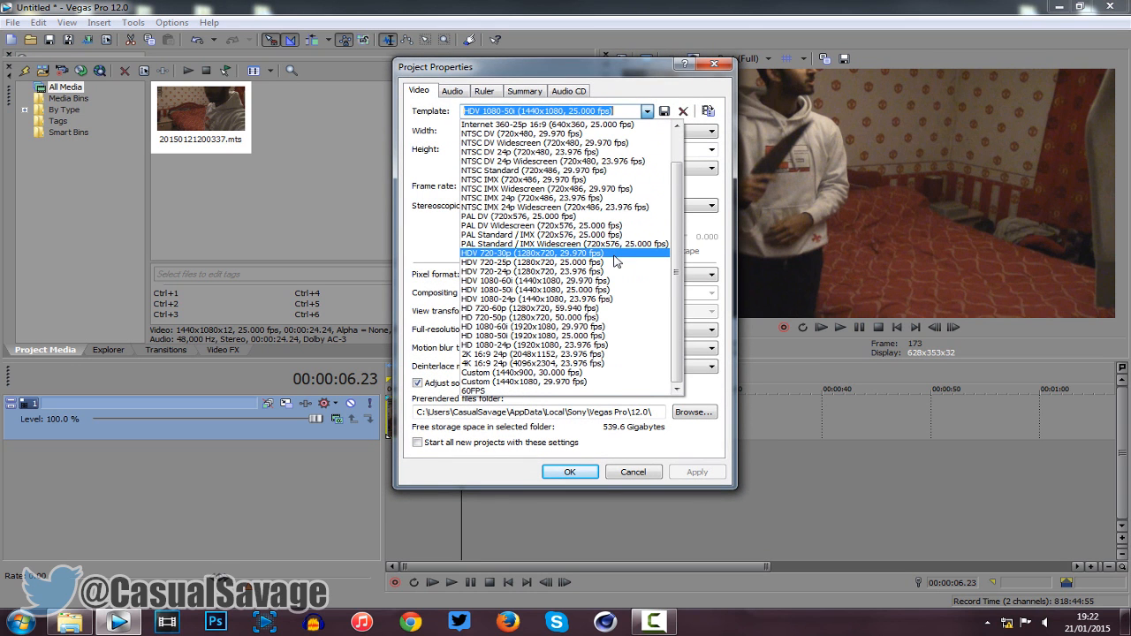
left_click(534, 254)
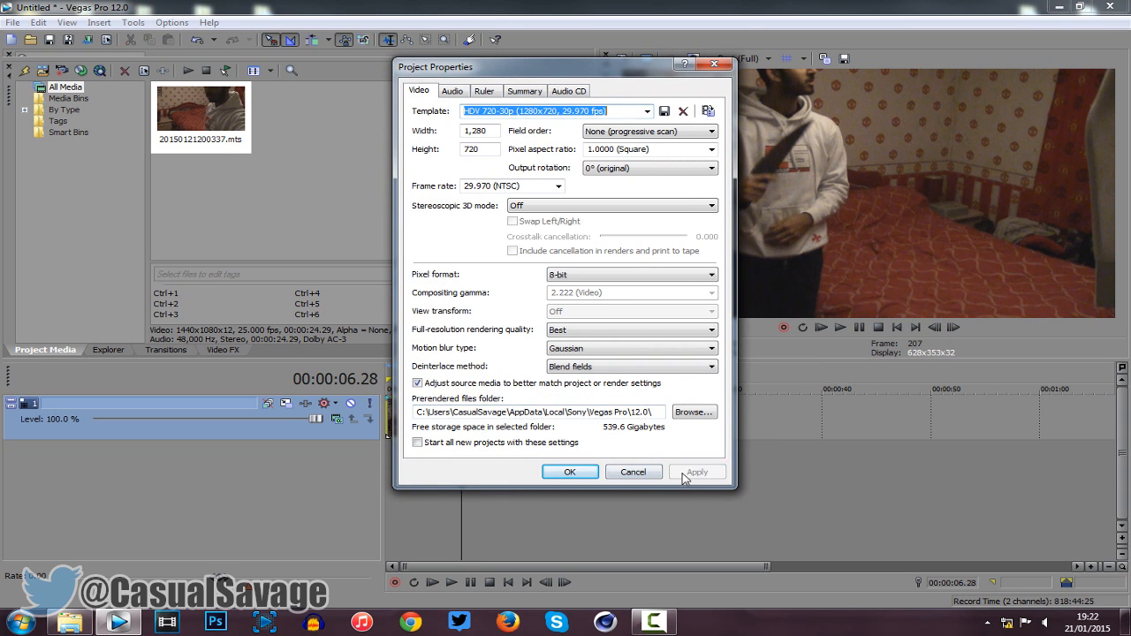
left_click(569, 471)
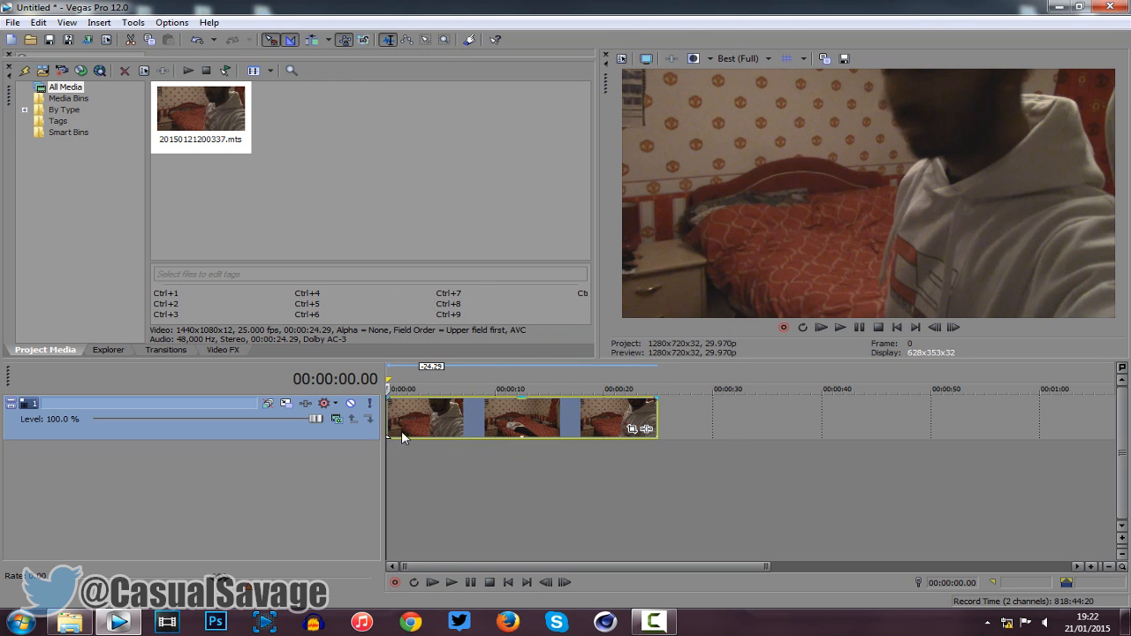
mouse_move(458, 359)
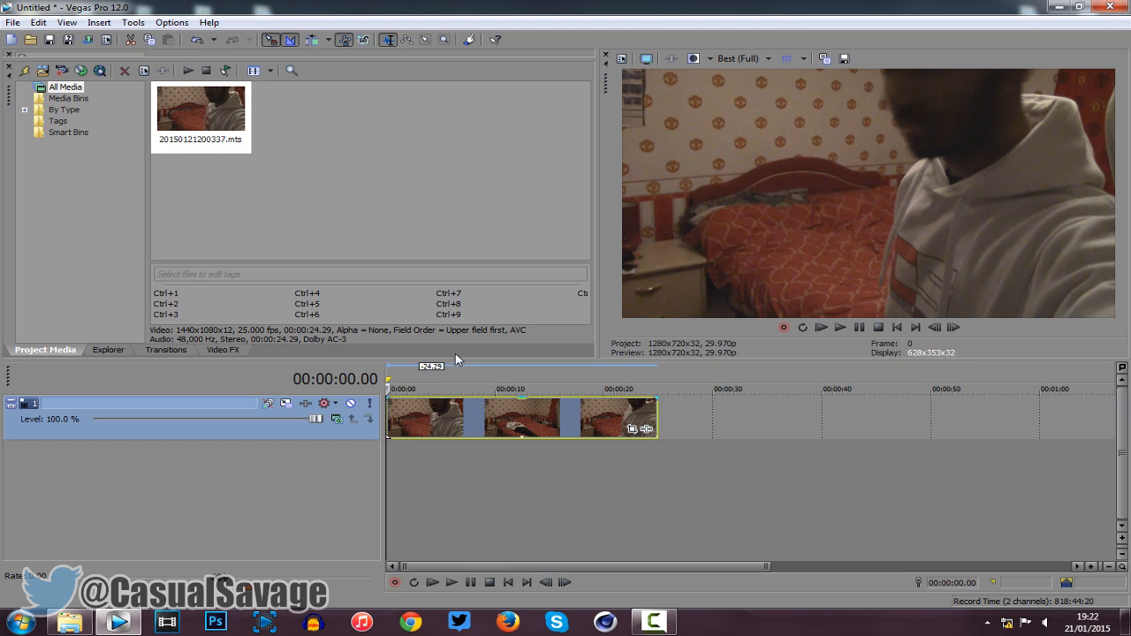
mouse_move(675, 283)
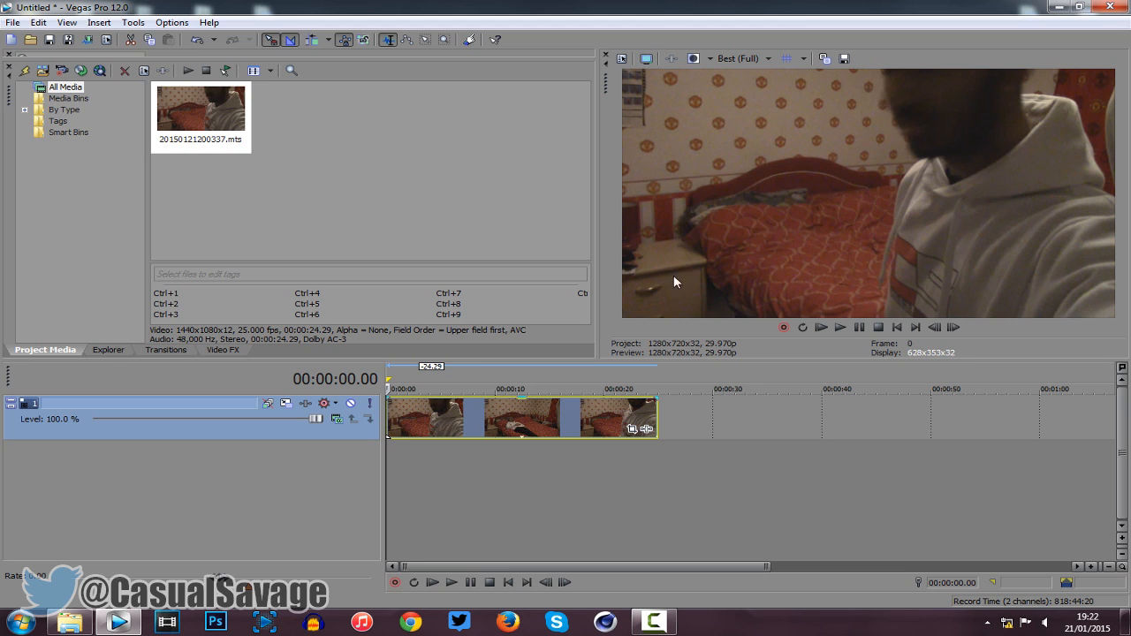
mouse_move(766, 293)
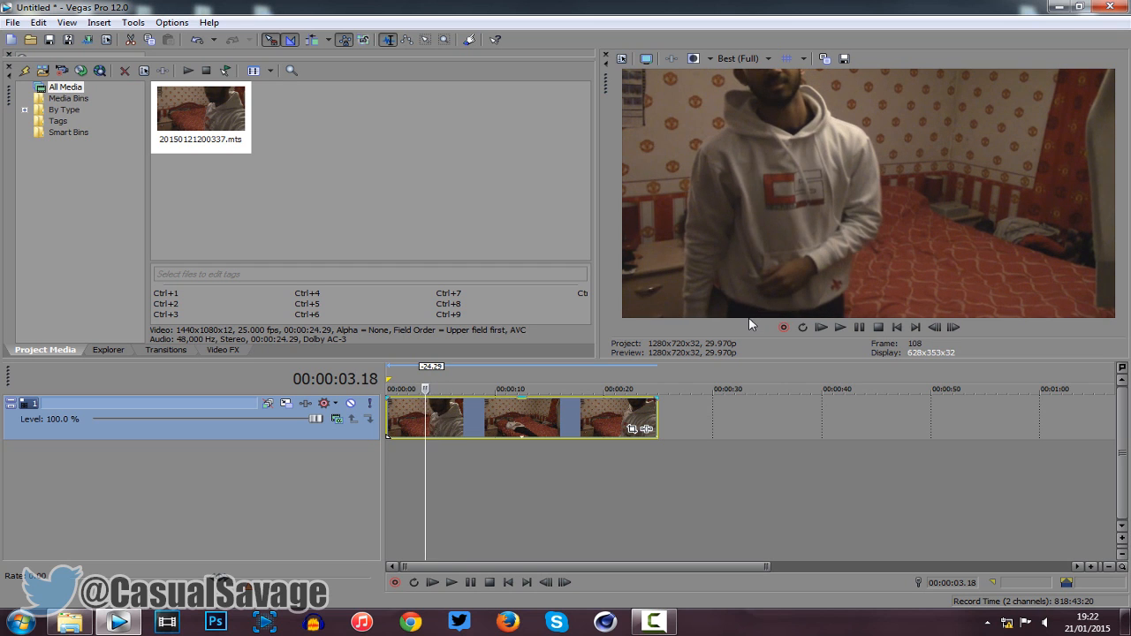
mouse_move(451, 447)
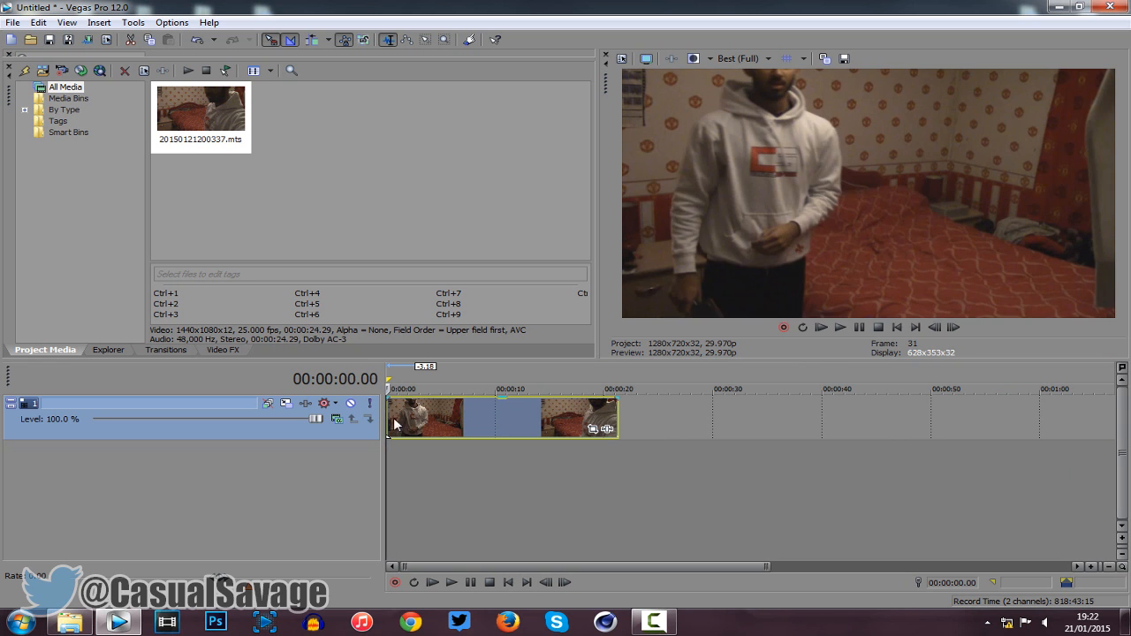
- Play the trimmed clip from the start until the body lies on the bed
left_click(838, 327)
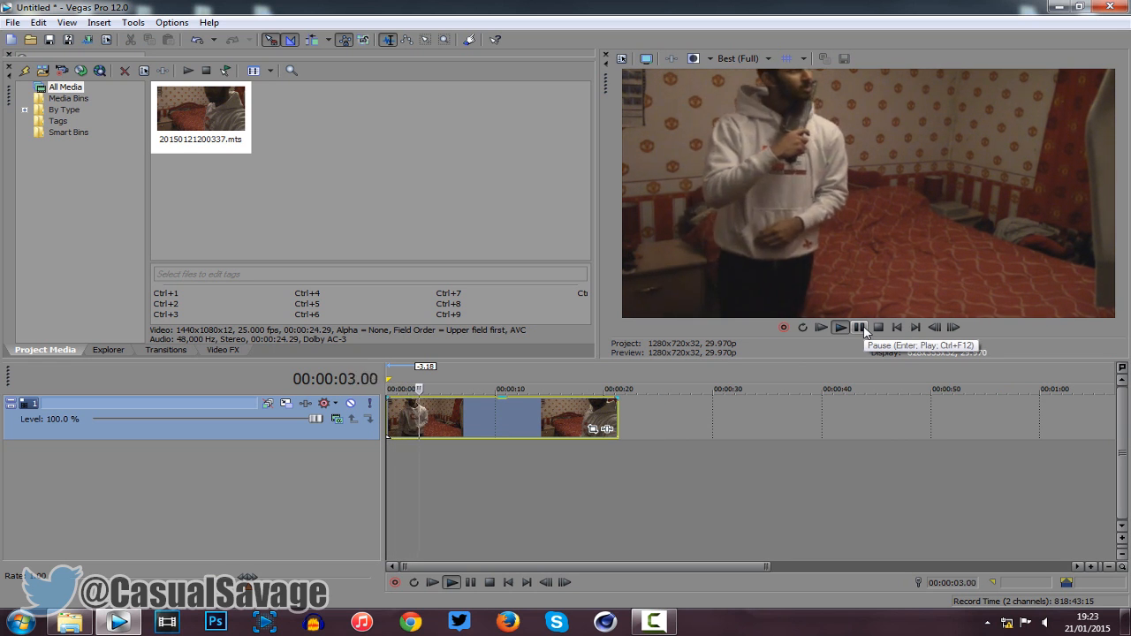
left_click(839, 327)
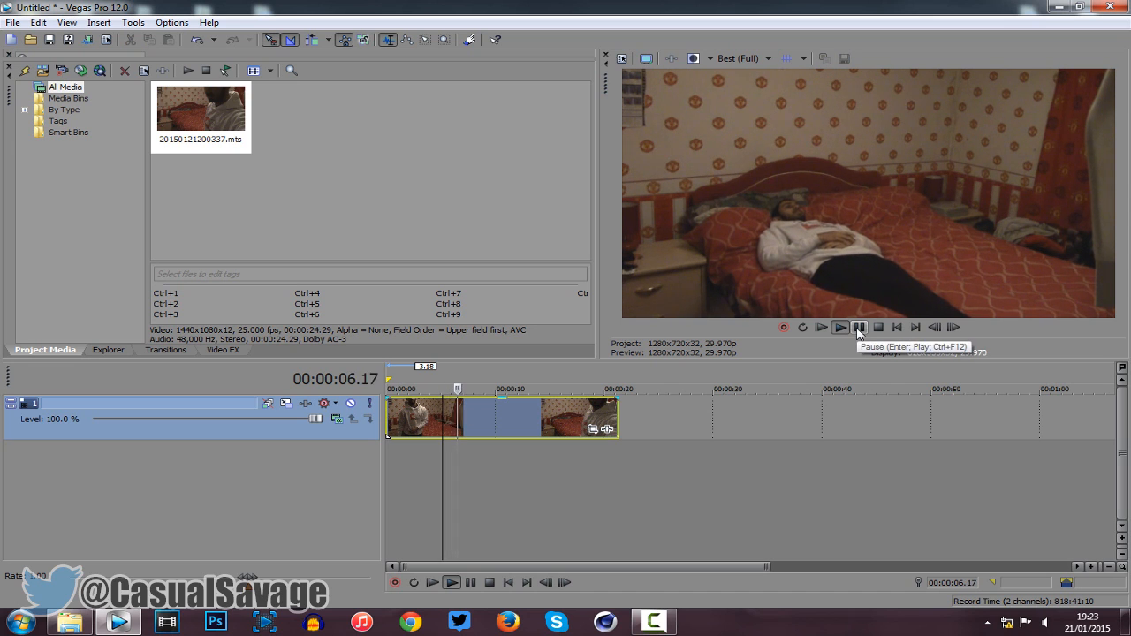
- Pause on the body-on-bed frame and save it as a JPEG snapshot
left_click(765, 59)
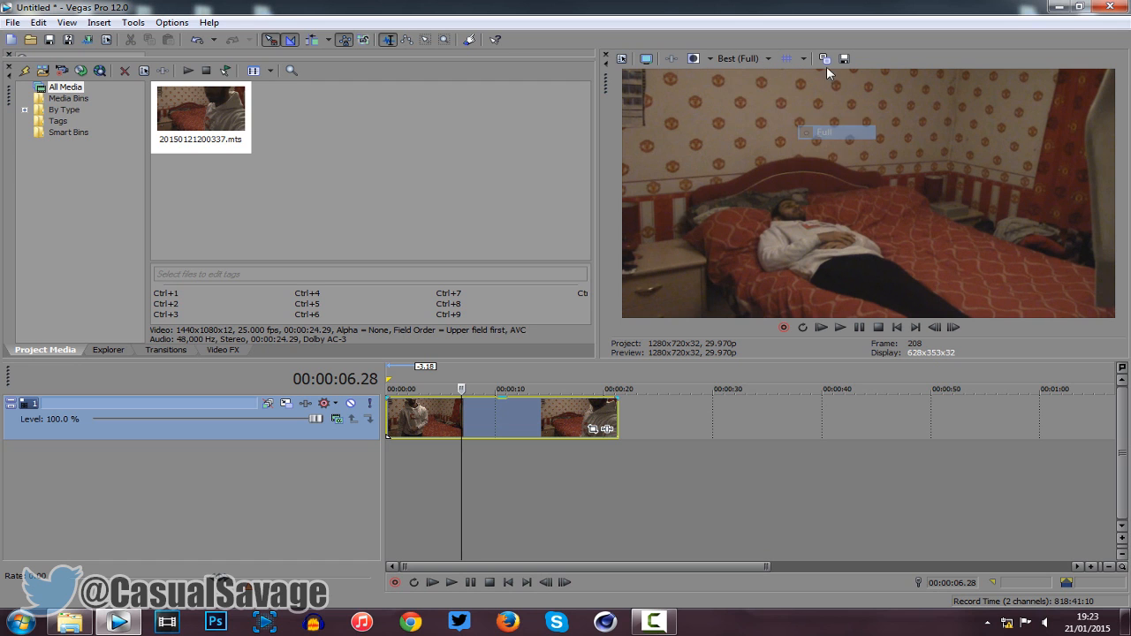
left_click(823, 58)
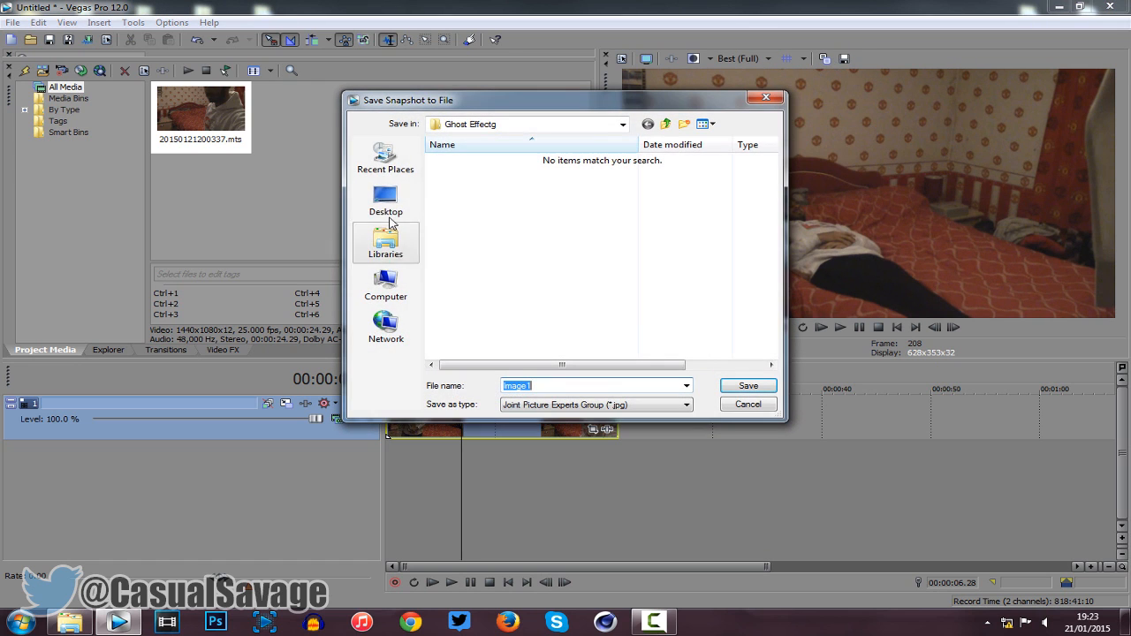
mouse_move(582, 382)
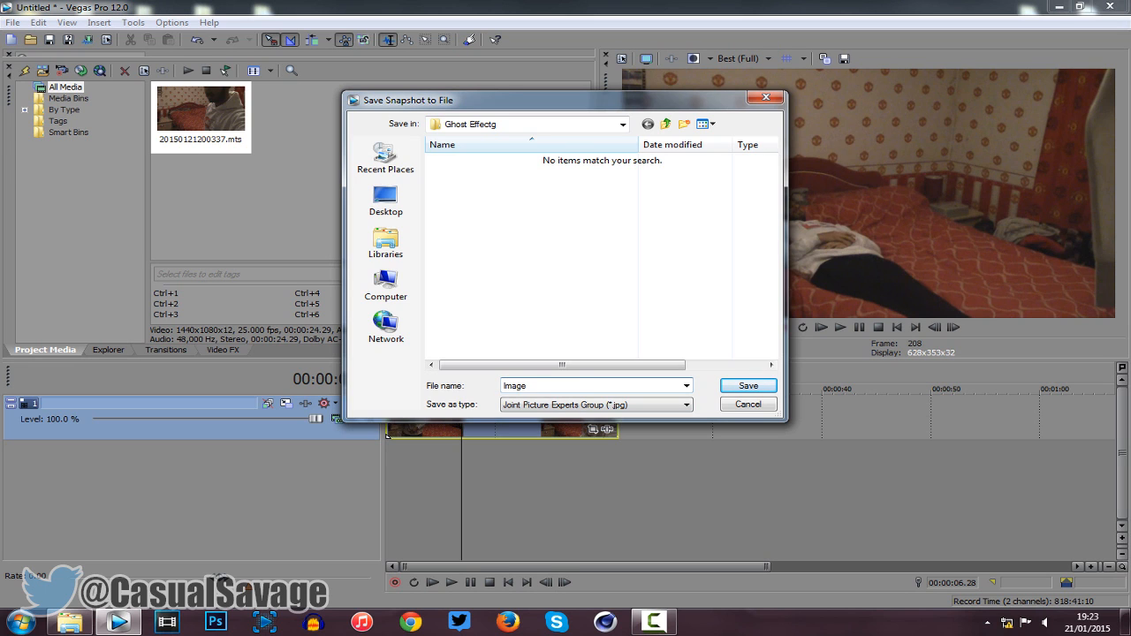
left_click(746, 385)
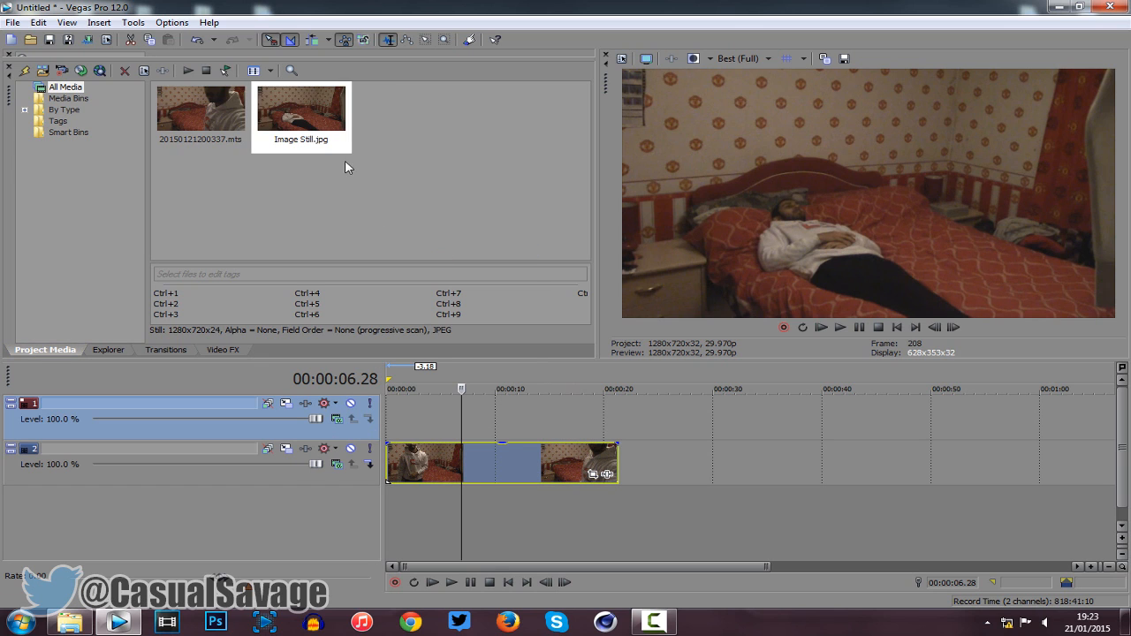
- Place Image Still.jpg on a new top track from the playhead, then pause playback
left_click(300, 106)
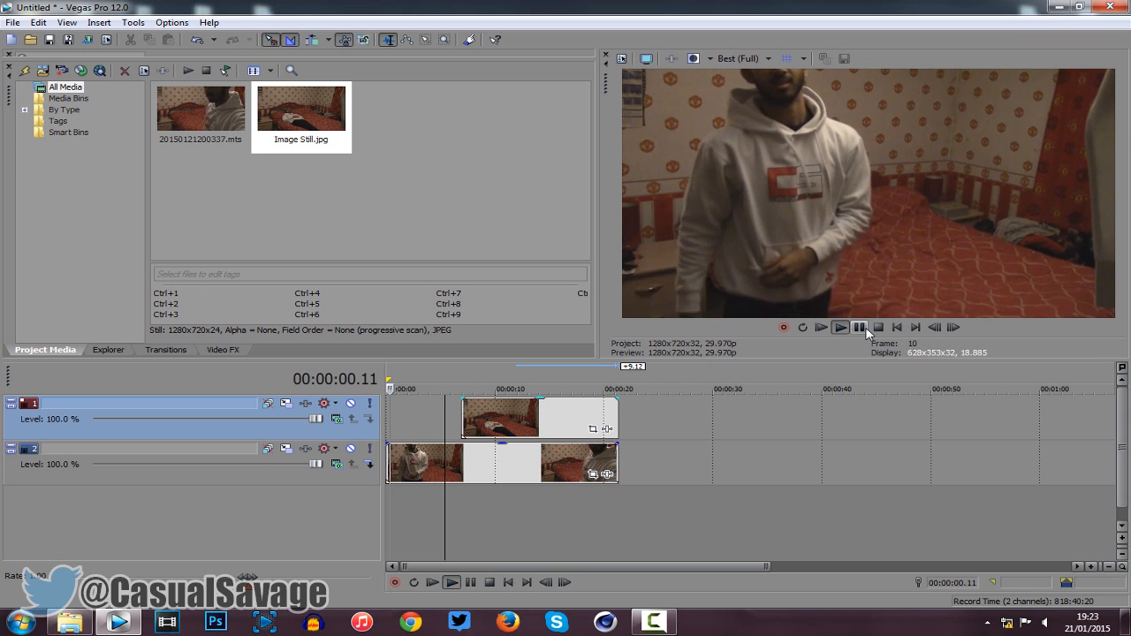
left_click(839, 327)
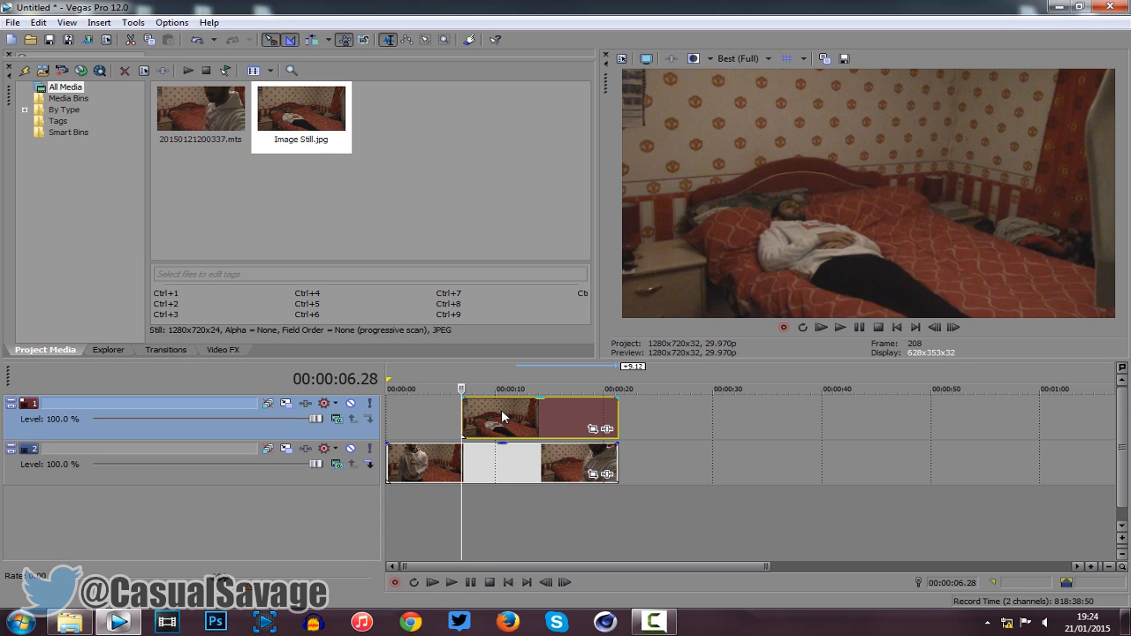
- Lower the still event's opacity below 100% and play to preview the ghost
left_click(559, 388)
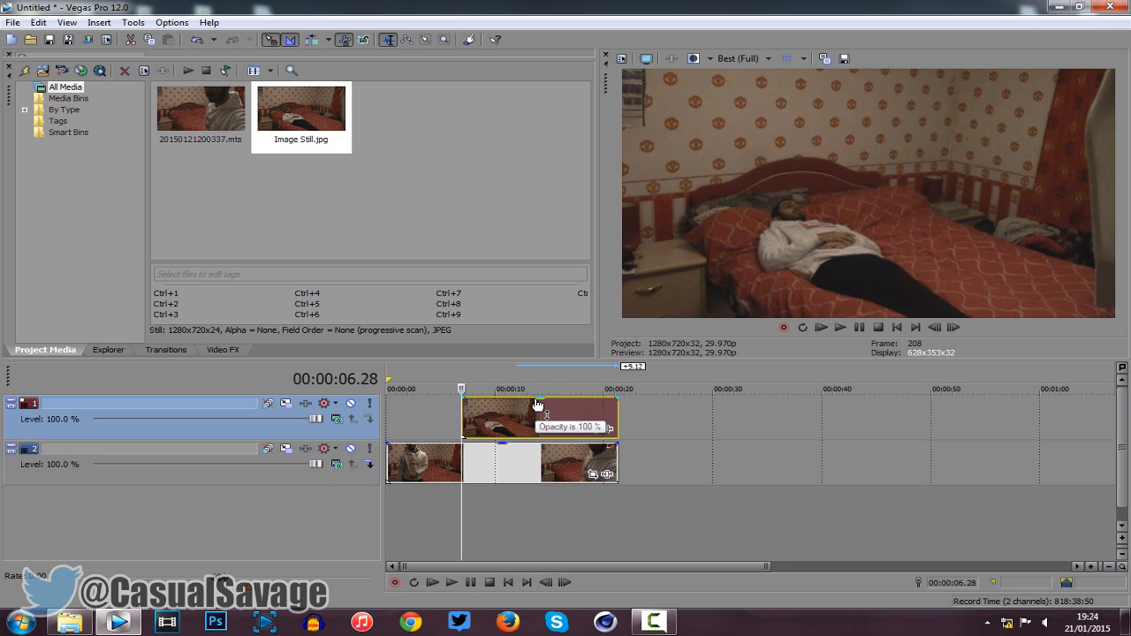
left_click_drag(539, 412, 540, 416)
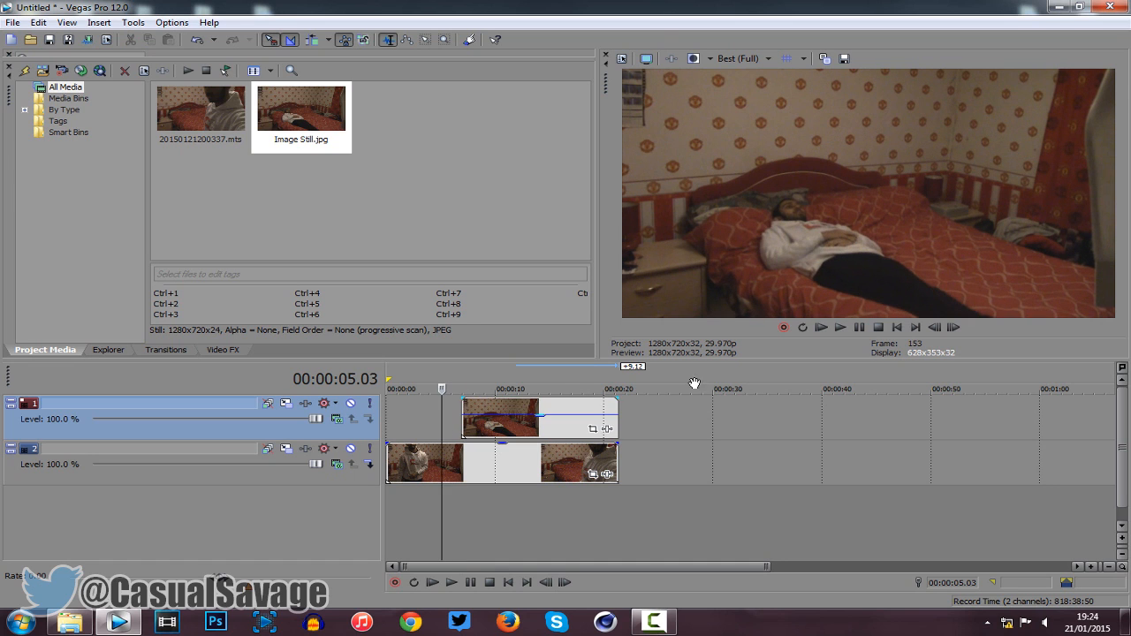
left_click(838, 327)
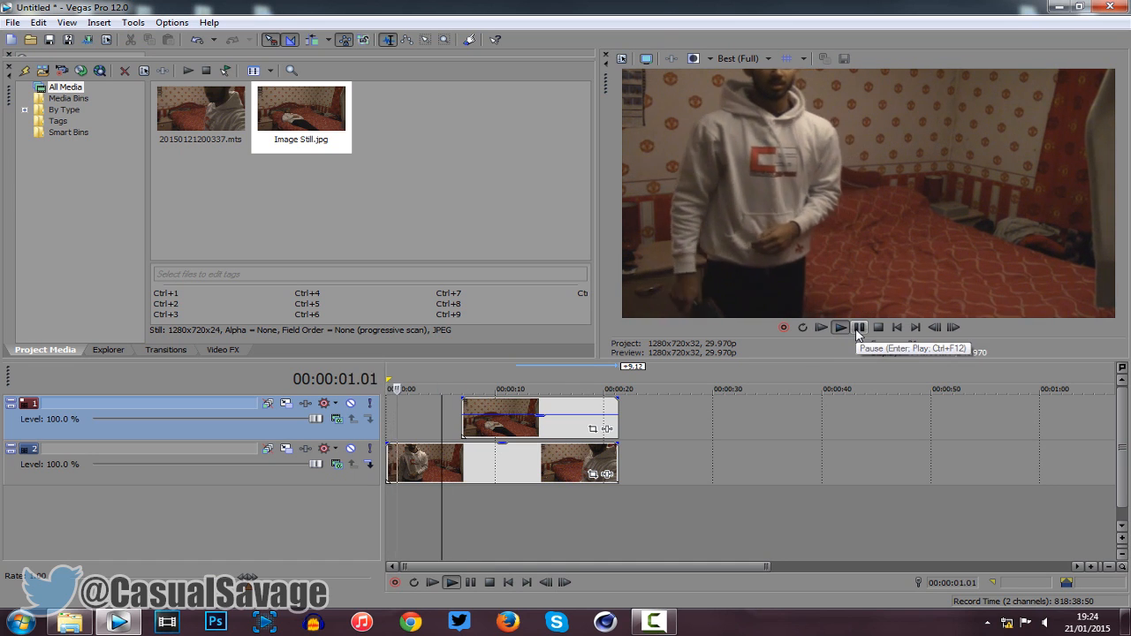
- Pause, move the playhead to the still's start, and minimise Vegas Pro
left_click(839, 327)
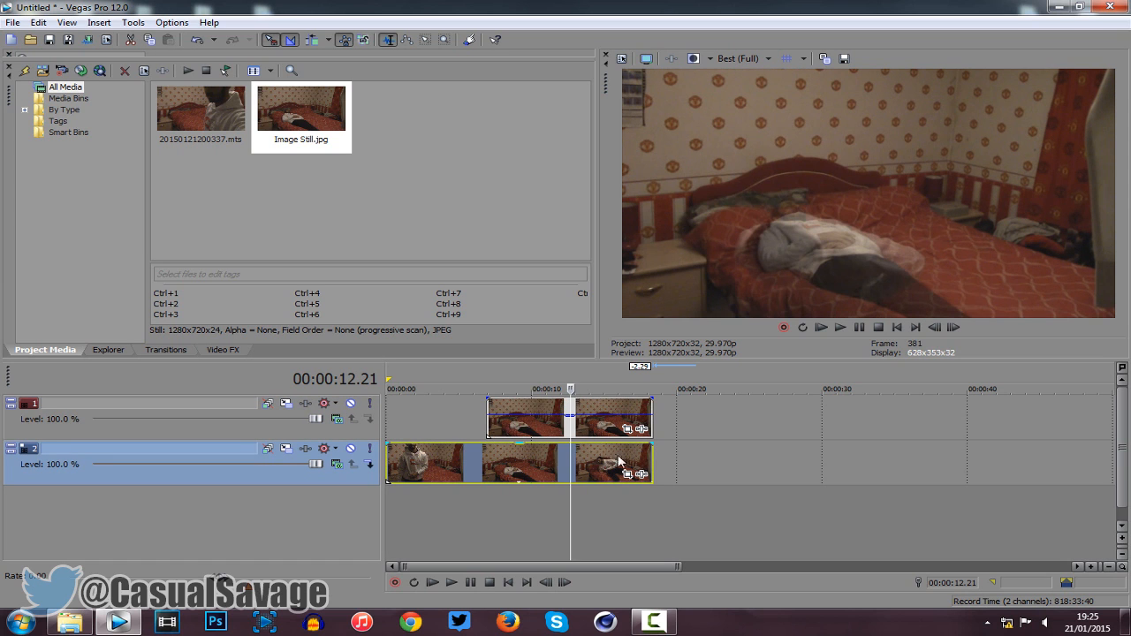
left_click(486, 389)
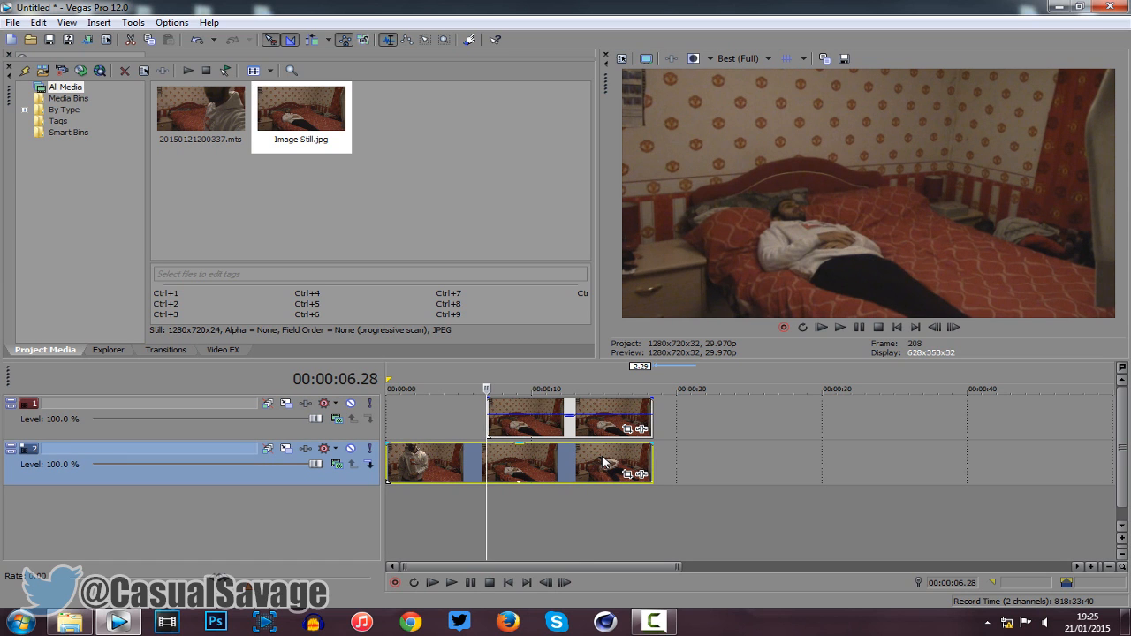
left_click(1078, 7)
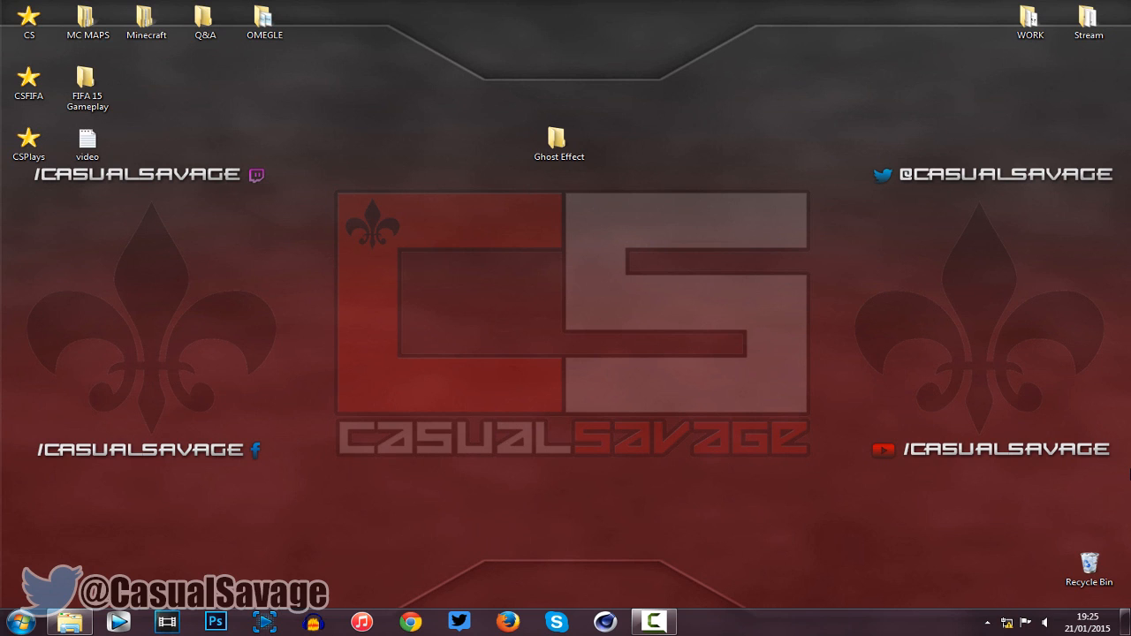